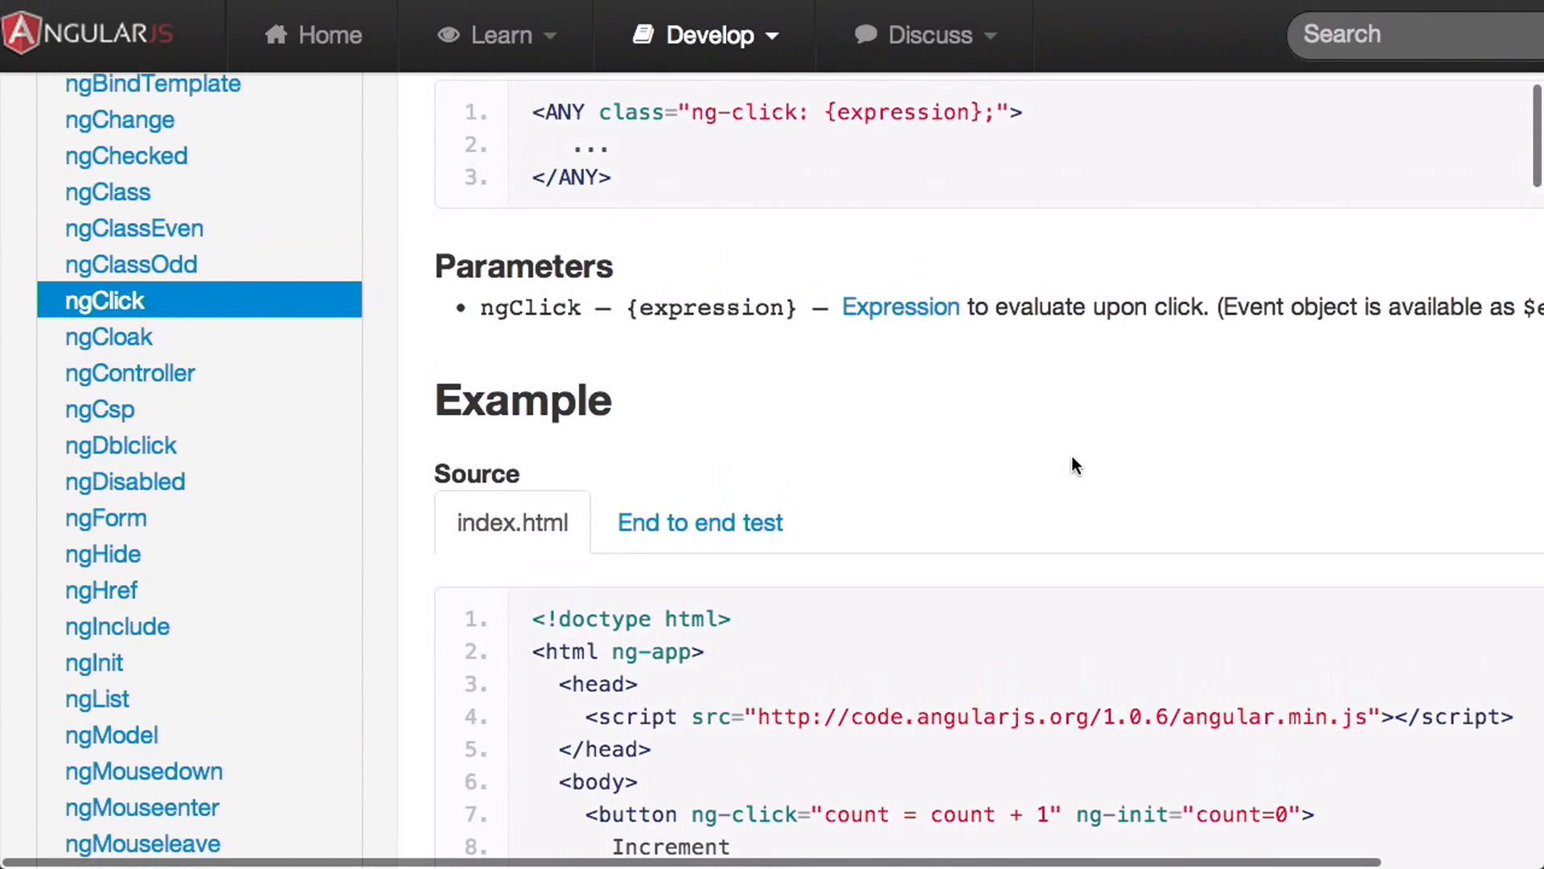
Scroll the ngClick page past Usage and Parameters to the Example source and Demo showing count 0
scroll("up", 3)
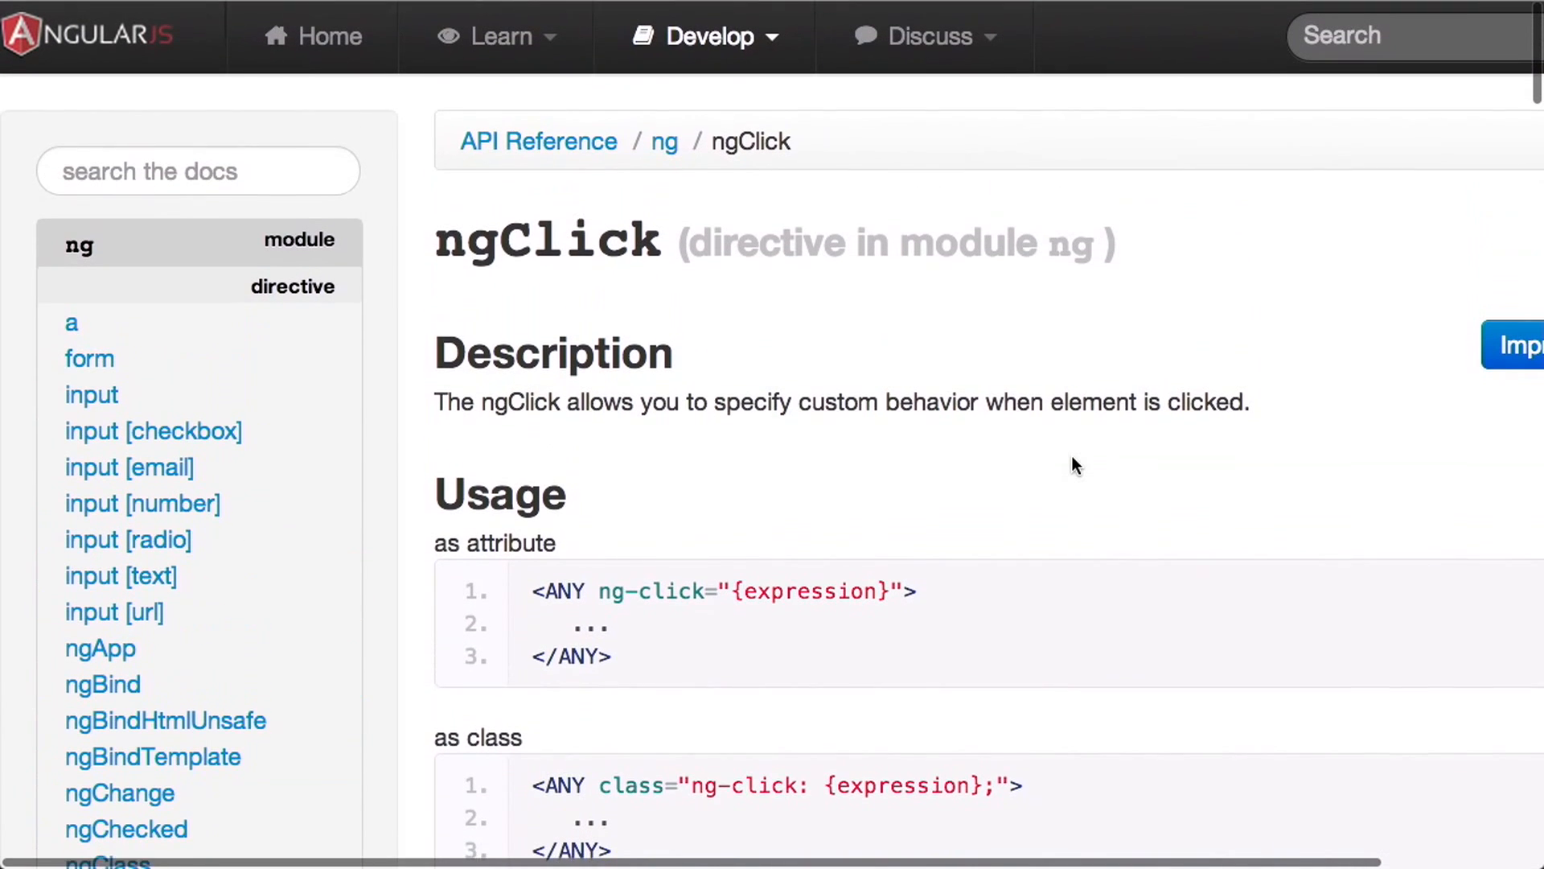
scroll("down", 3)
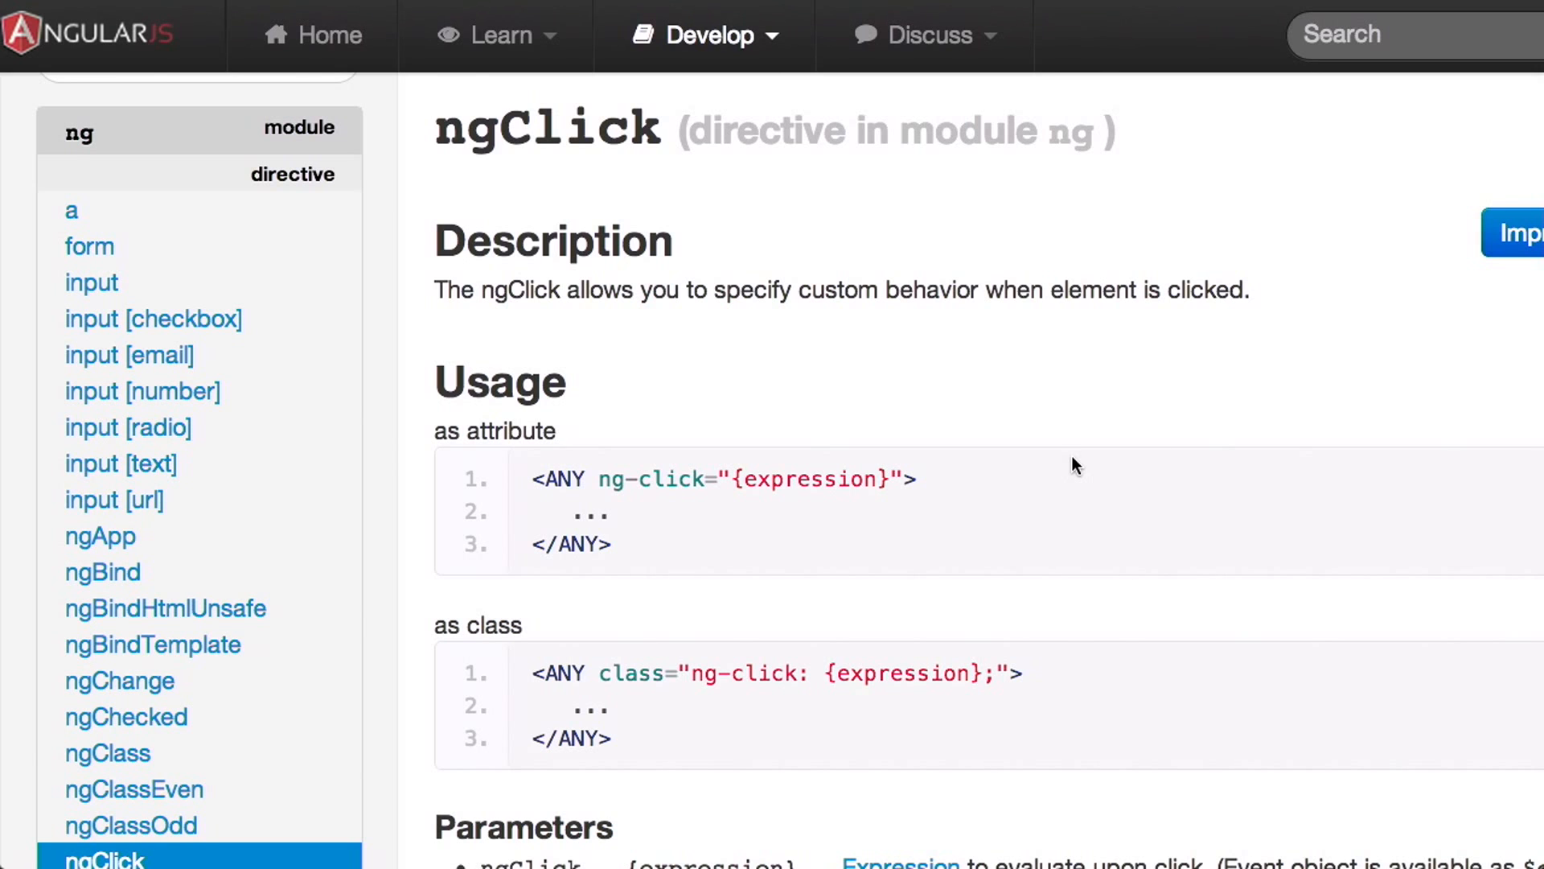
scroll("down", 3)
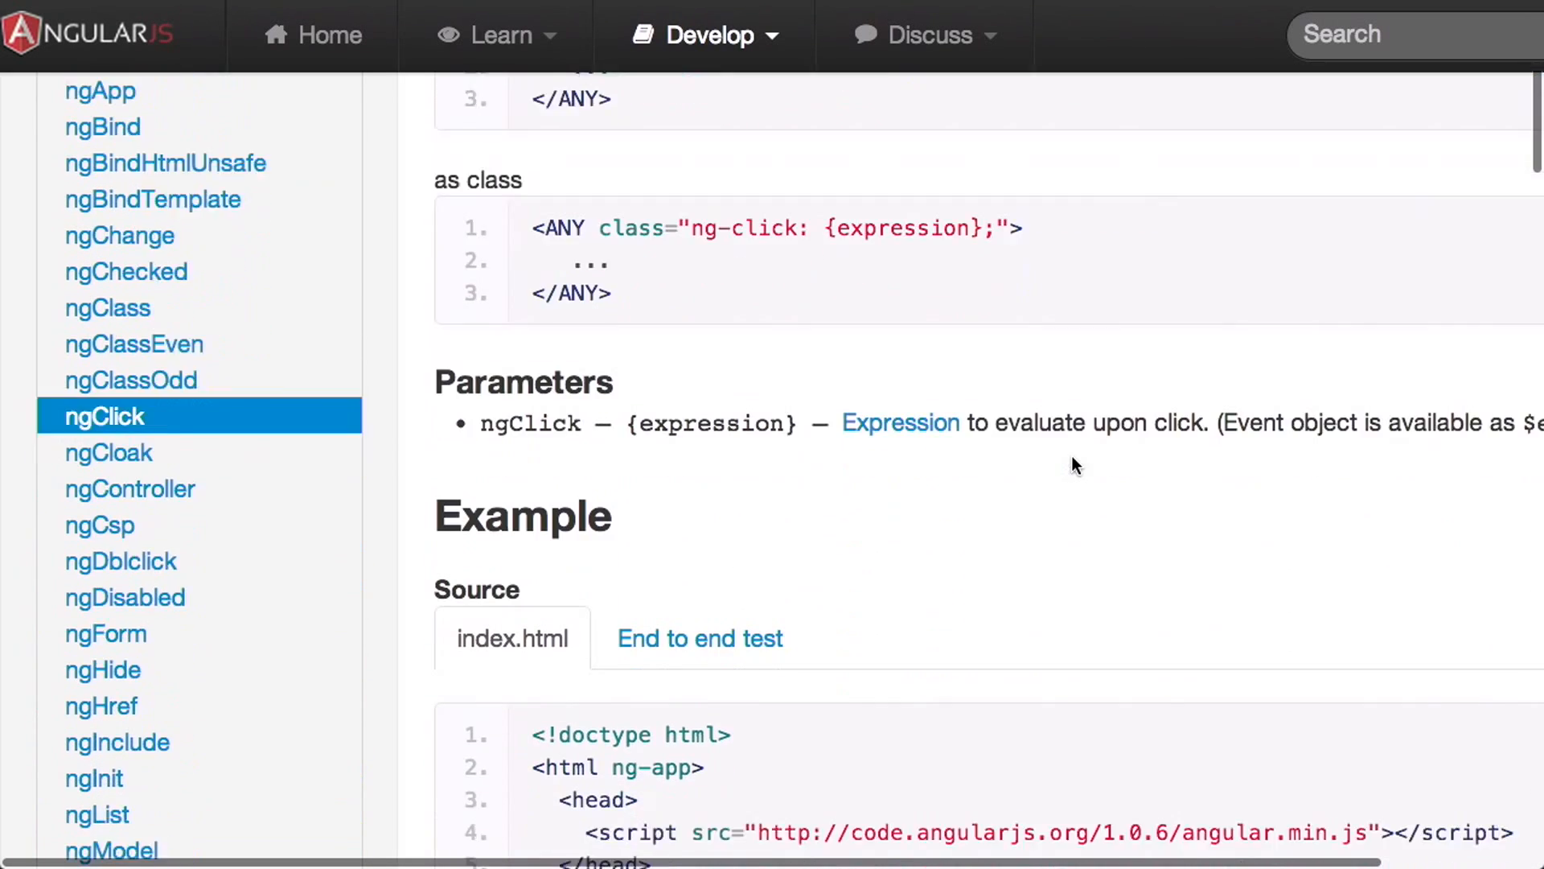
scroll("down", 3)
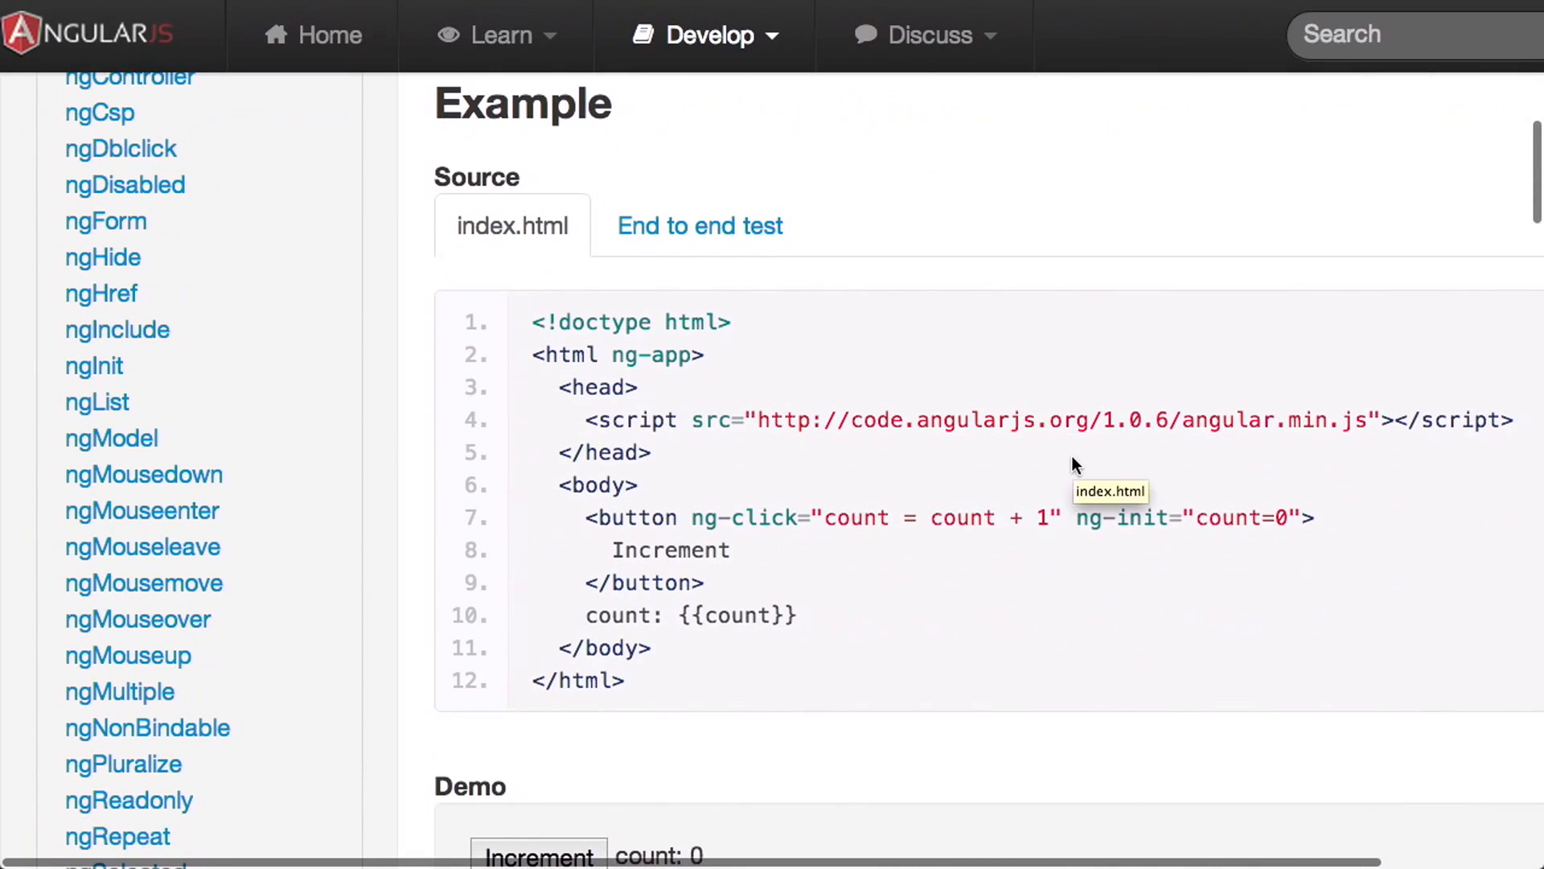
mouse_move(702, 581)
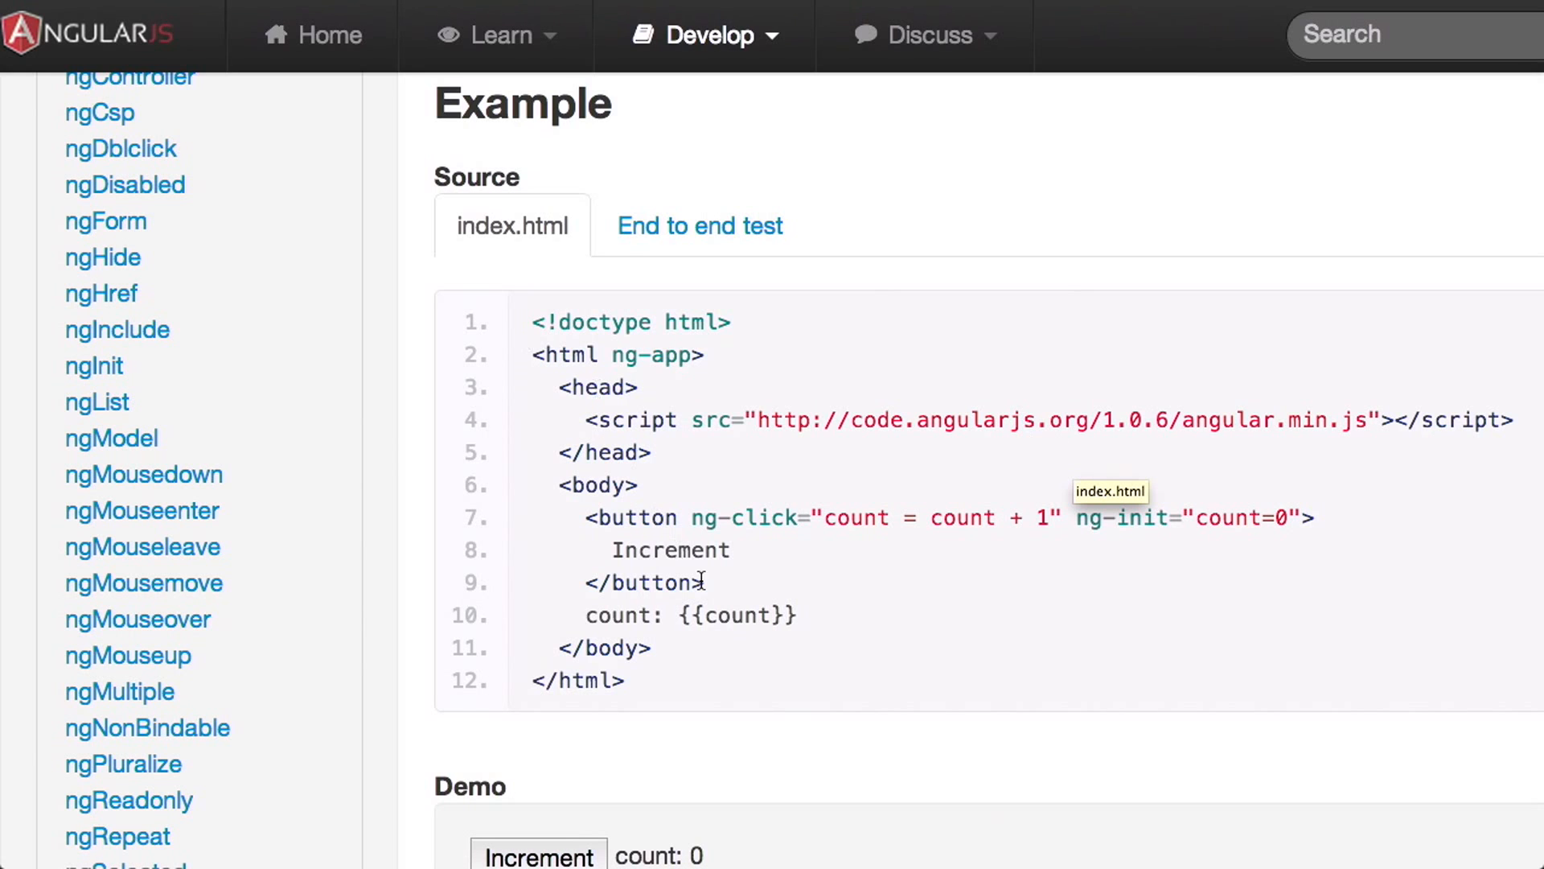
scroll("down", 3)
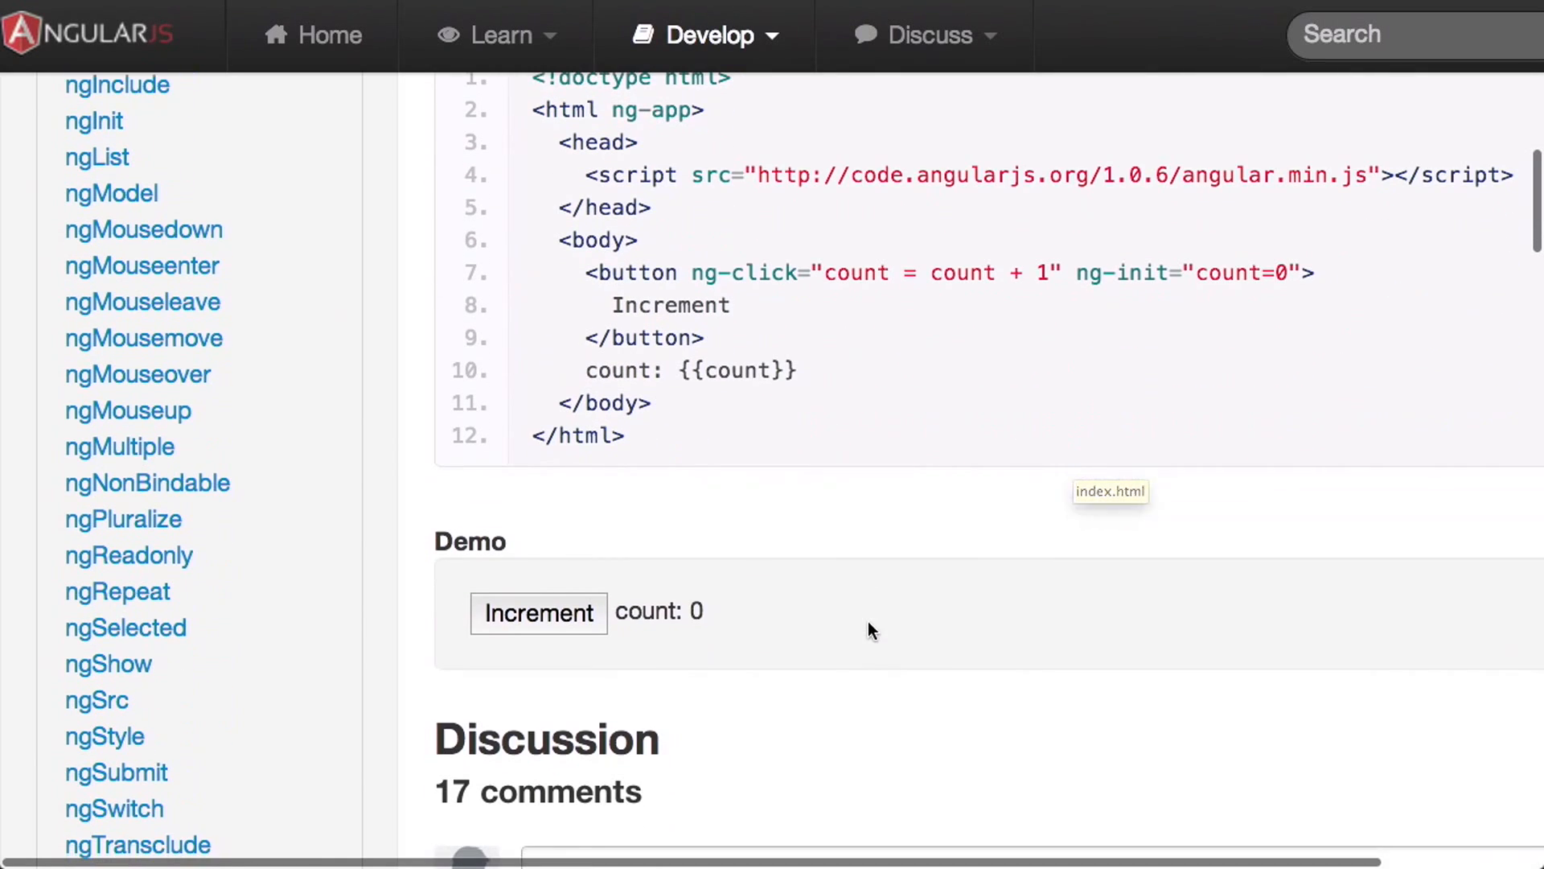
mouse_move(626, 621)
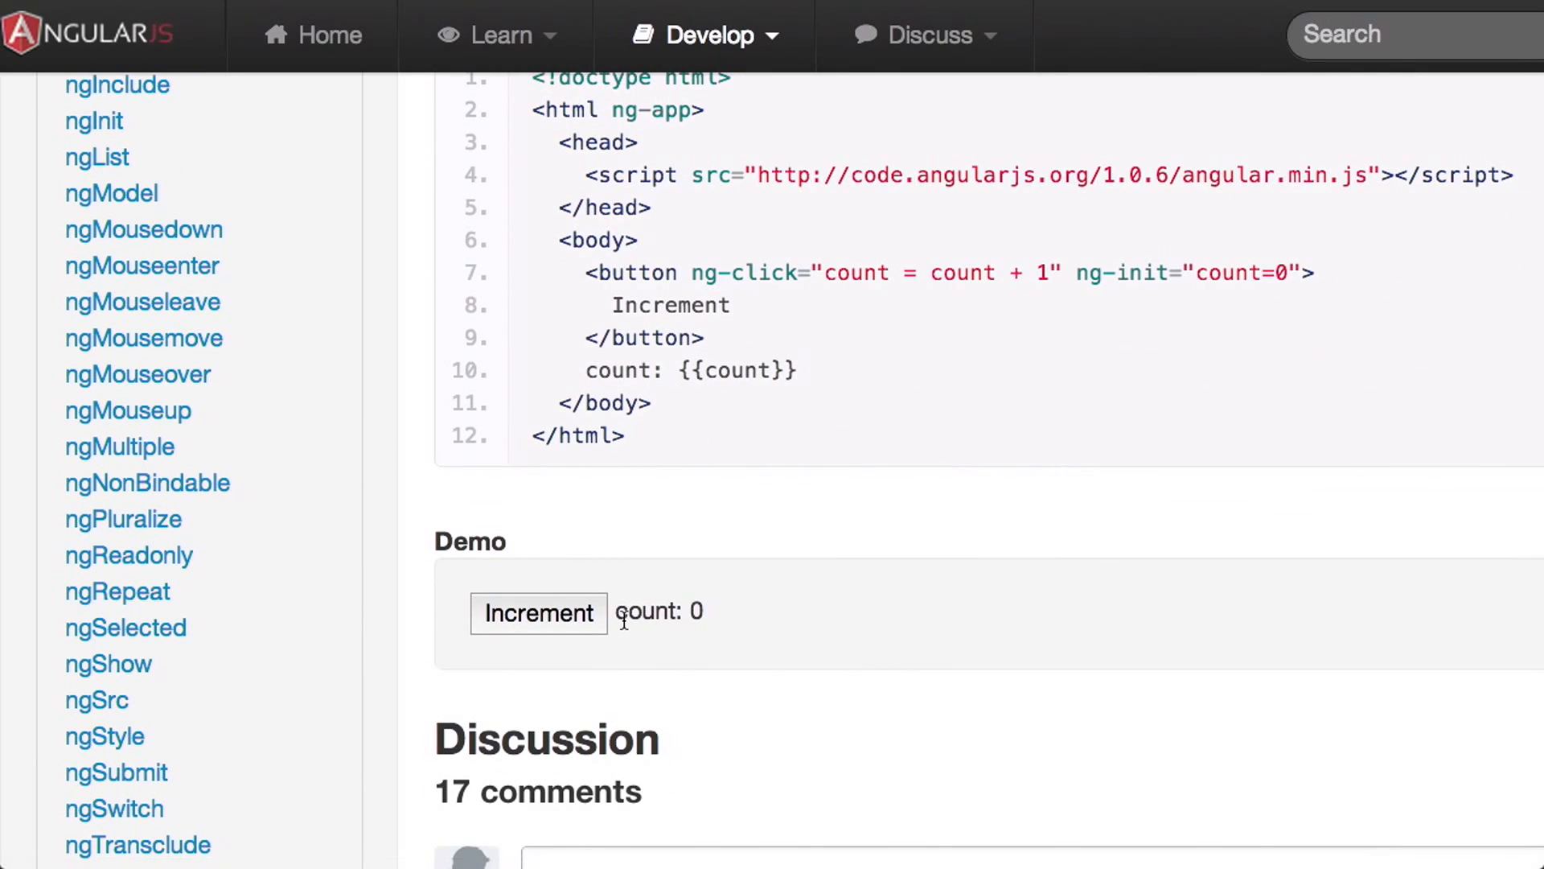
Increment the ngClick demo's count by clicking its button repeatedly
left_click(539, 613)
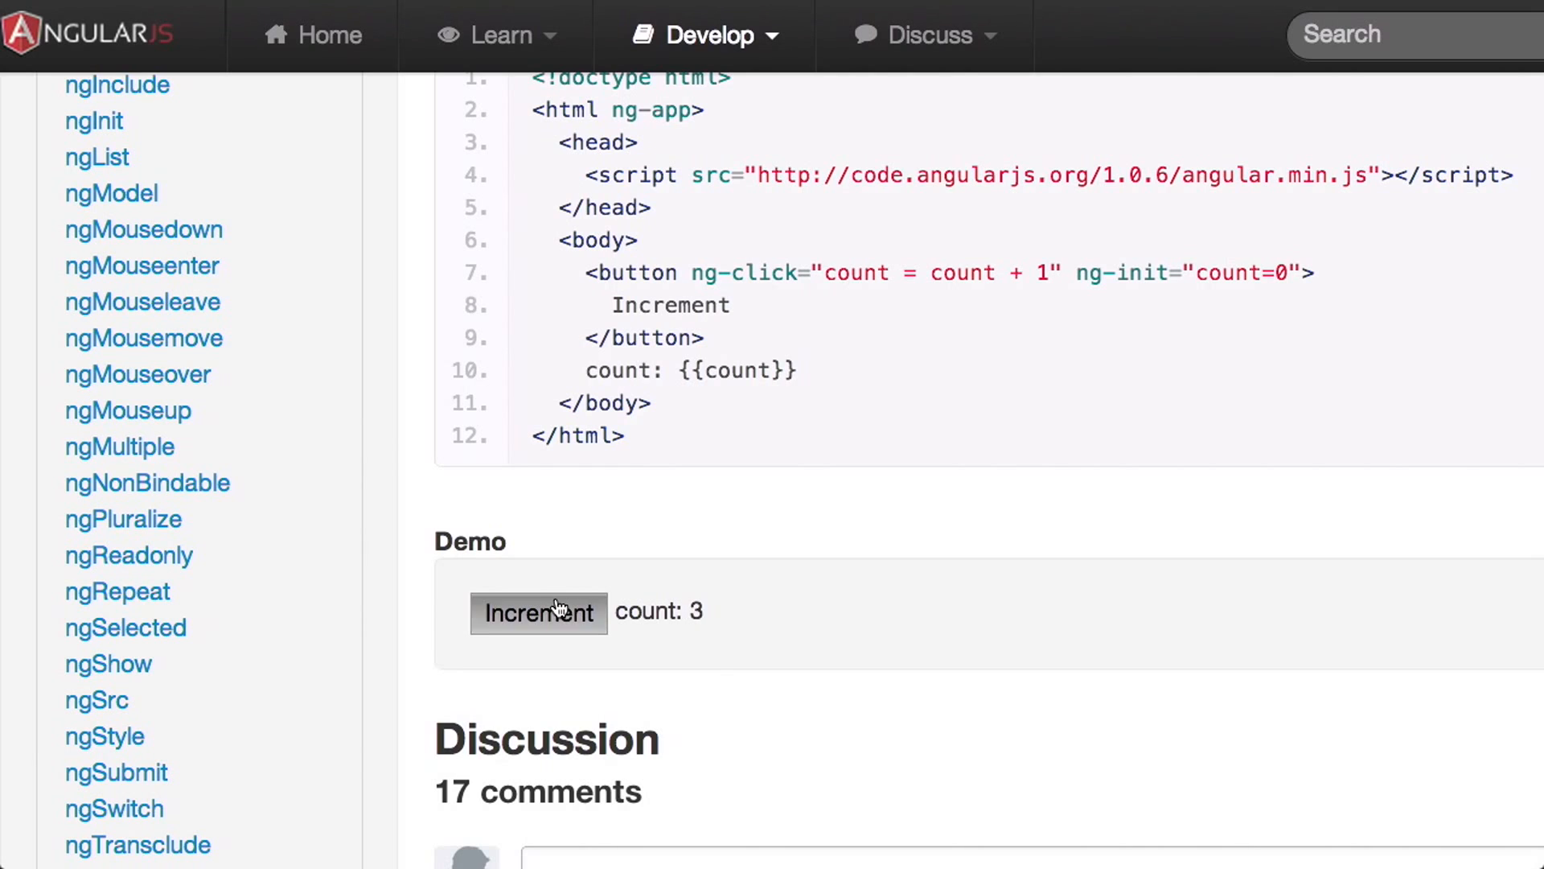
left_click(538, 612)
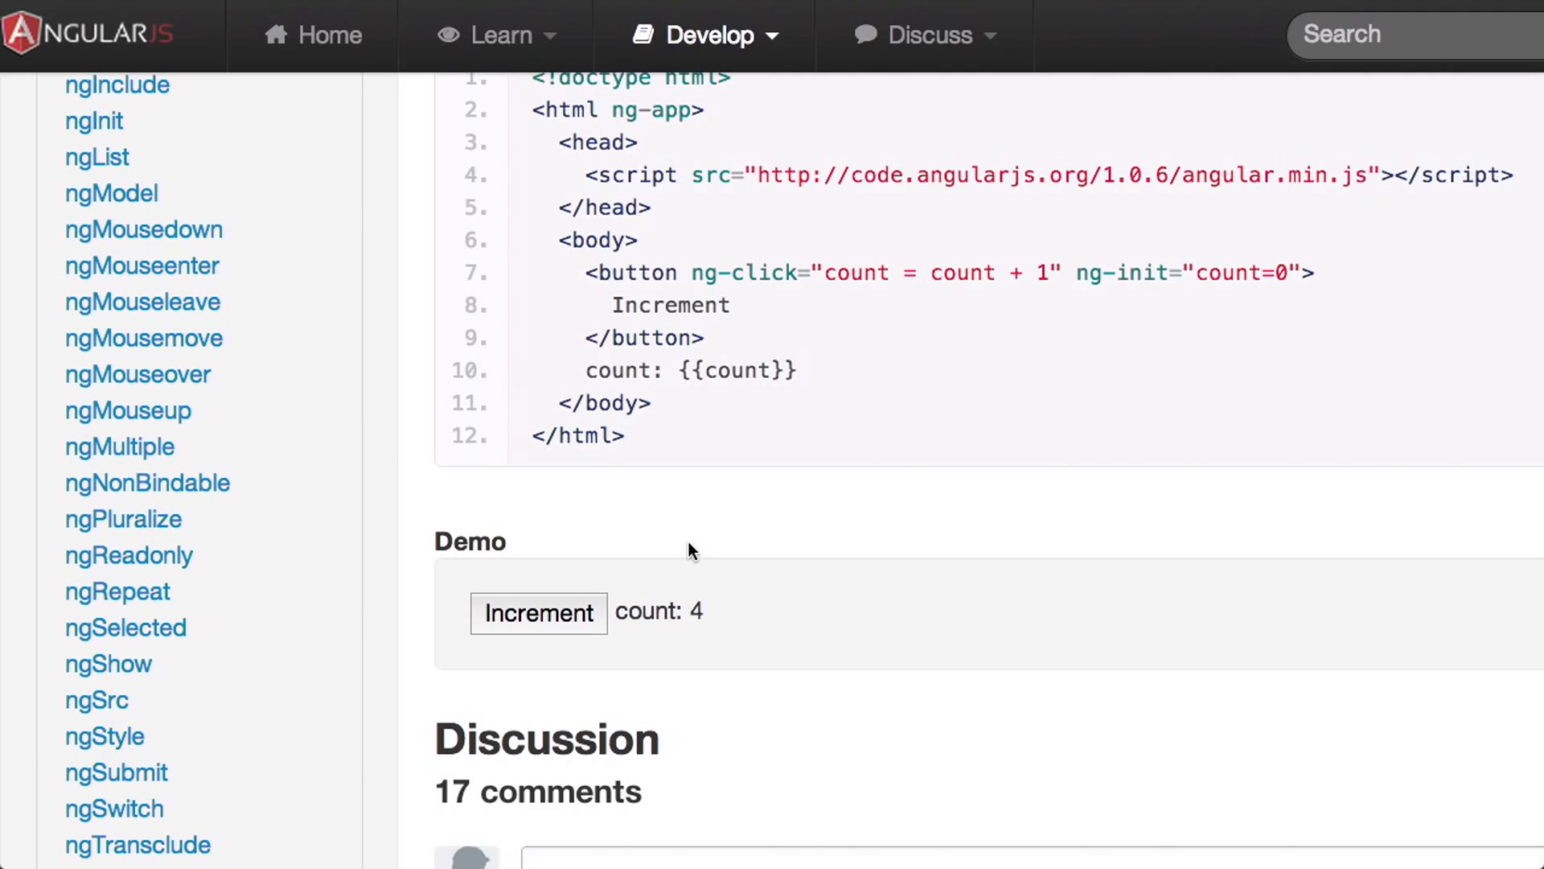
Scroll back to the index.html source and launch the Scenario Test Runner
scroll("up", 3)
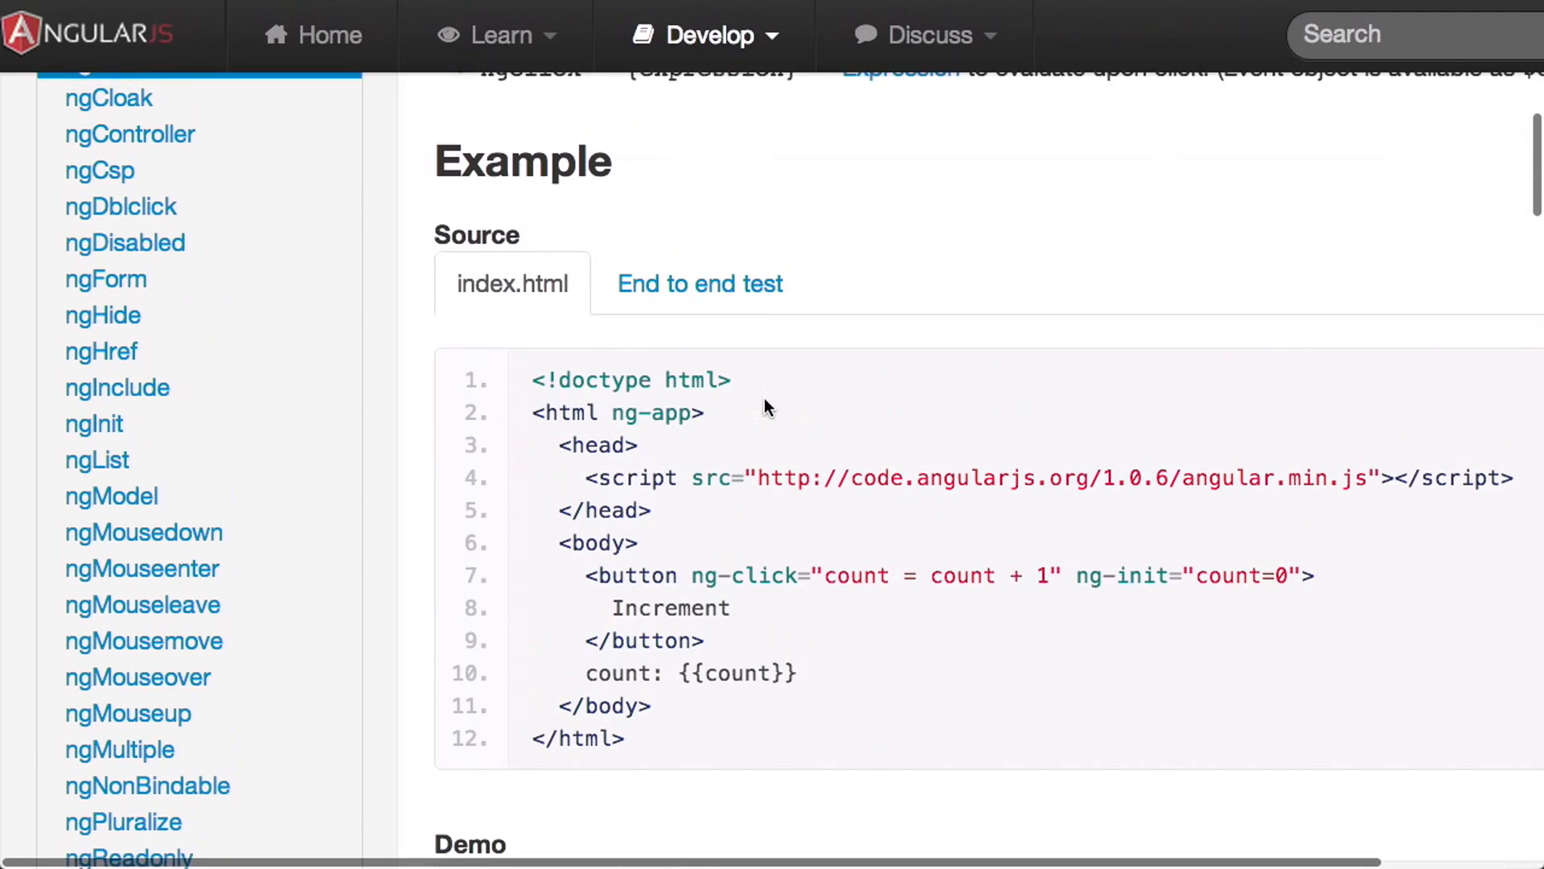
left_click(700, 283)
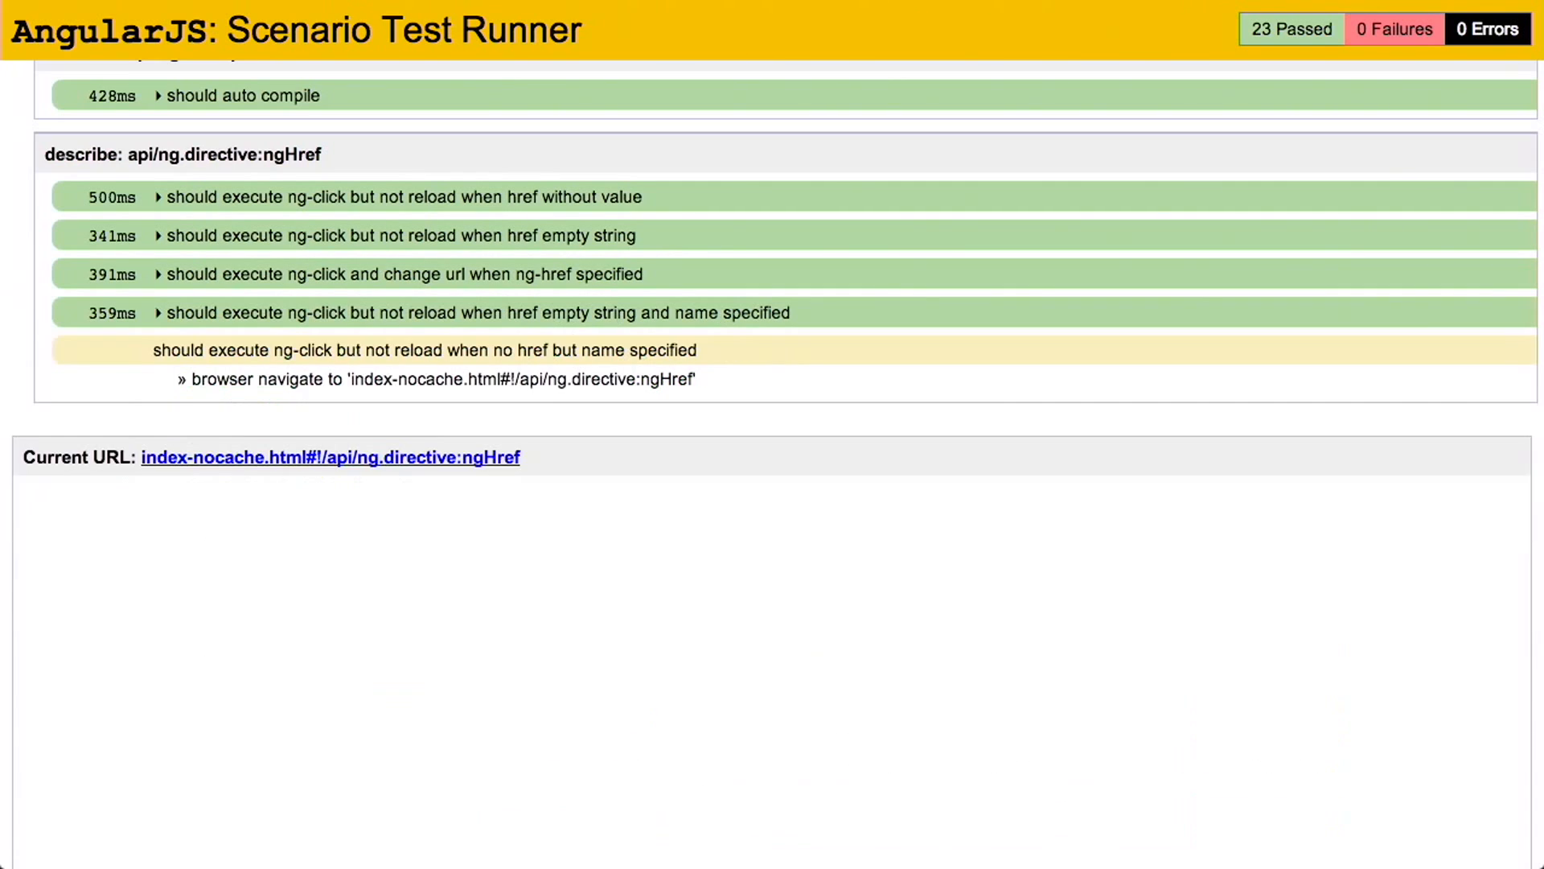
Scroll through the docs e2e results as the run reaches 41 passed, 0 failures, 0 errors
scroll("down", 3)
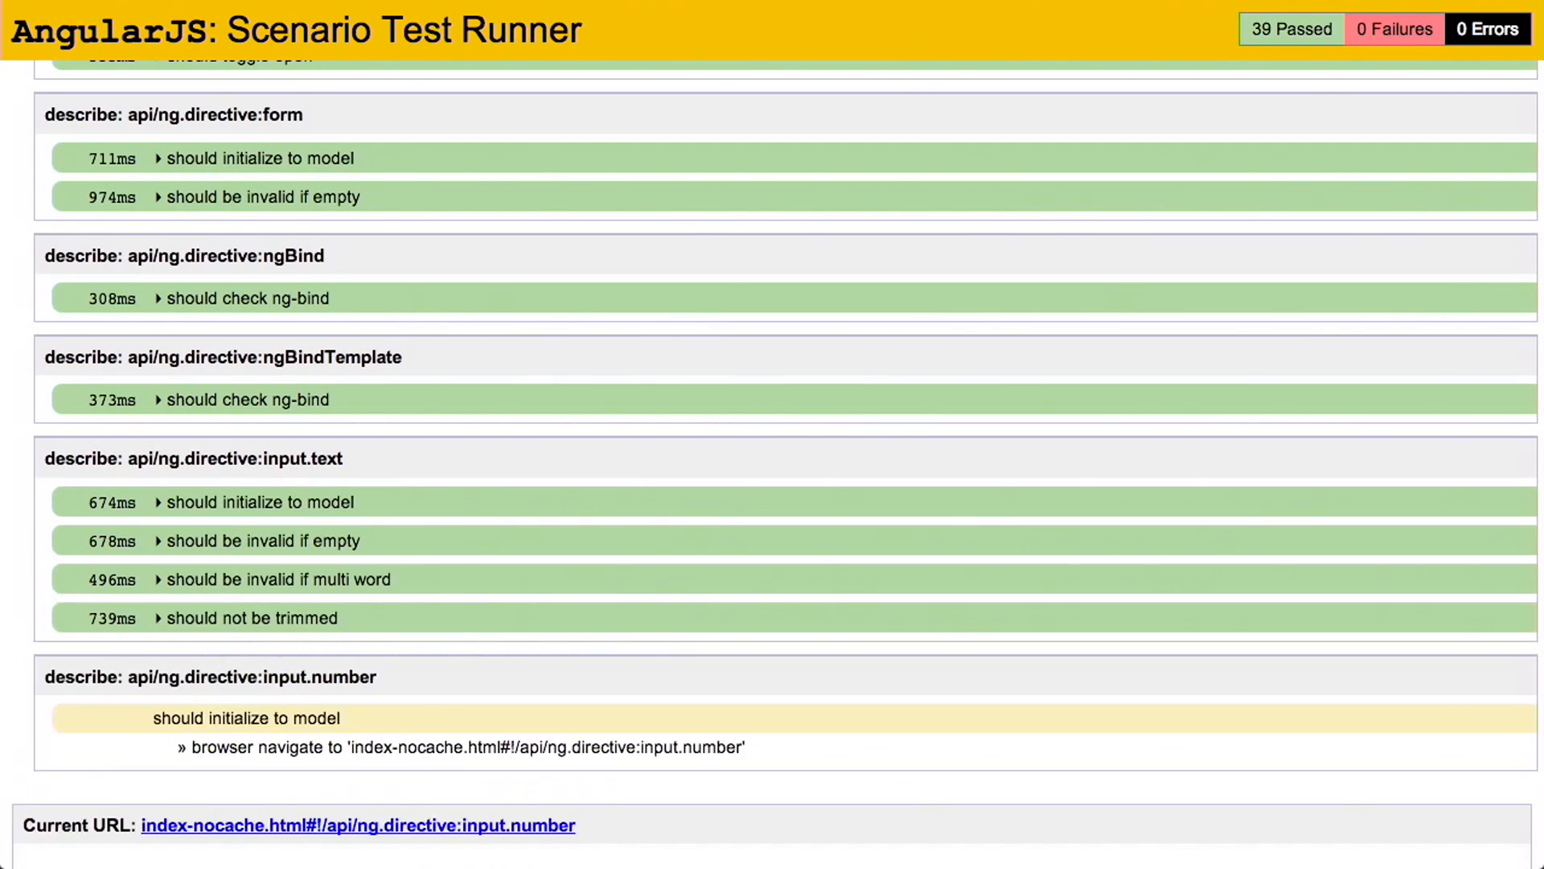
scroll("down", 3)
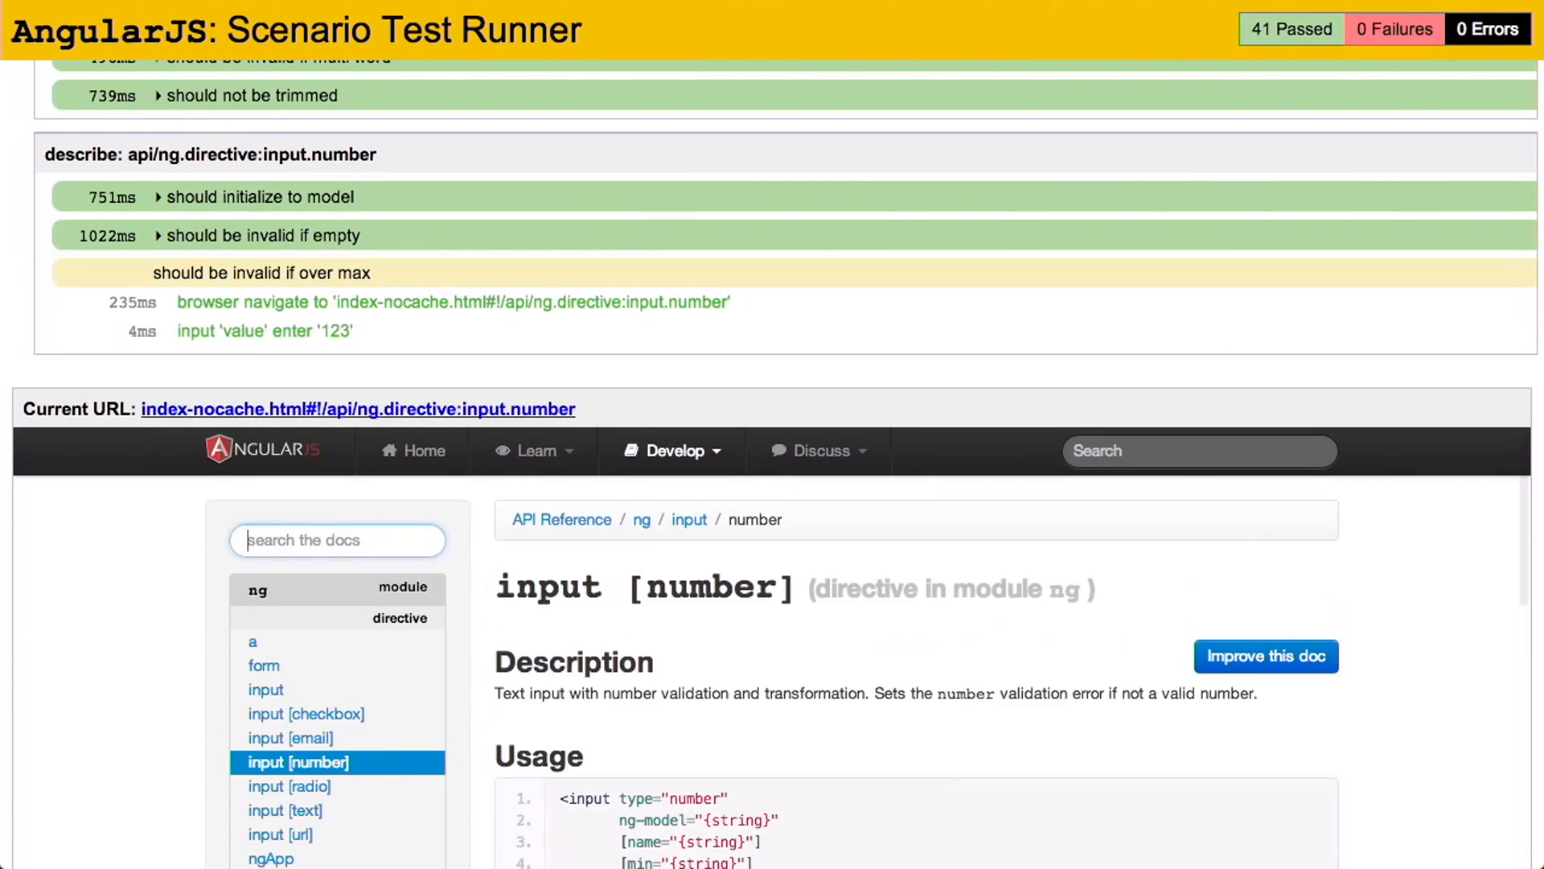